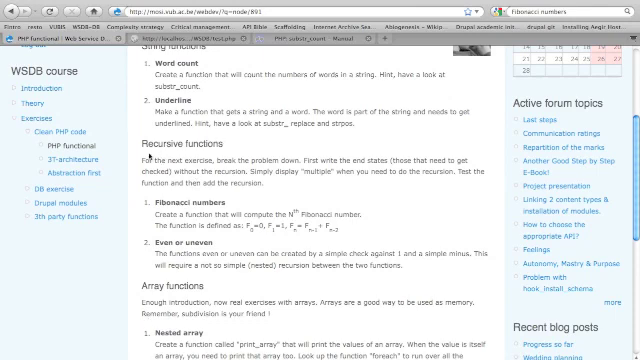
mouse_move(244, 274)
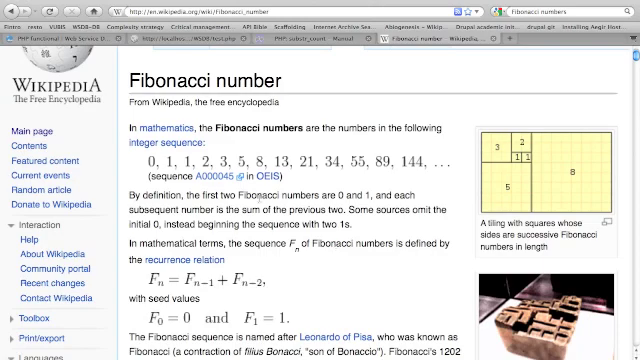
scroll(down, 3)
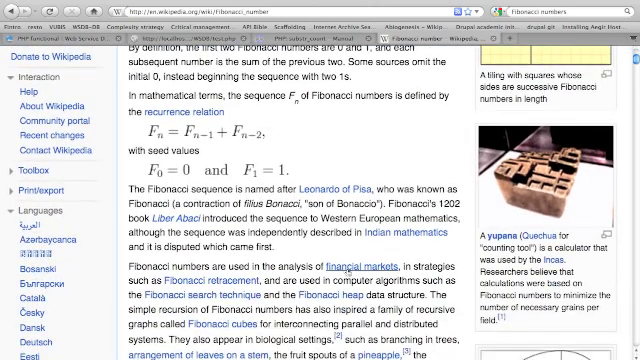
scroll(up, 3)
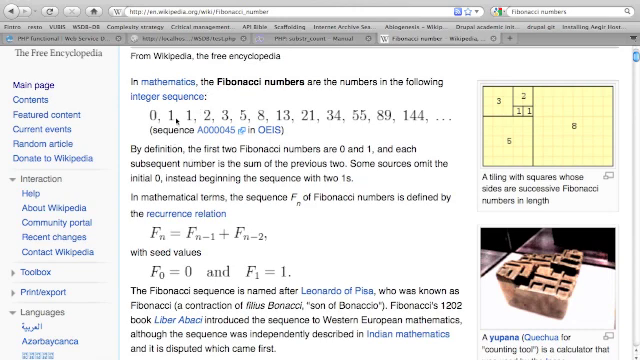
mouse_move(204, 122)
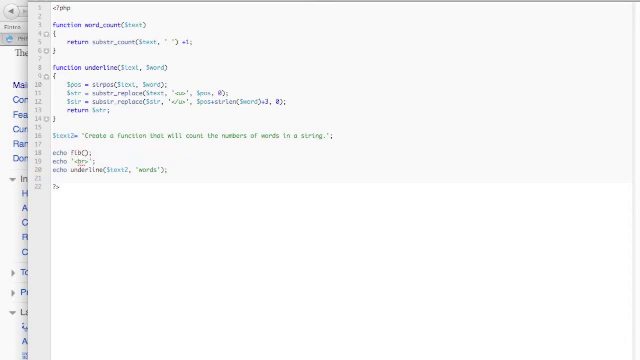
Declare an empty fib($index) function and echo fib(20) in place of the old test lines.
text(20)
text(function fib($)
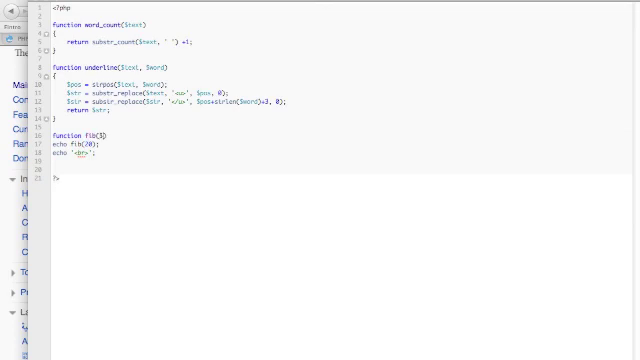
text(index)
text({)
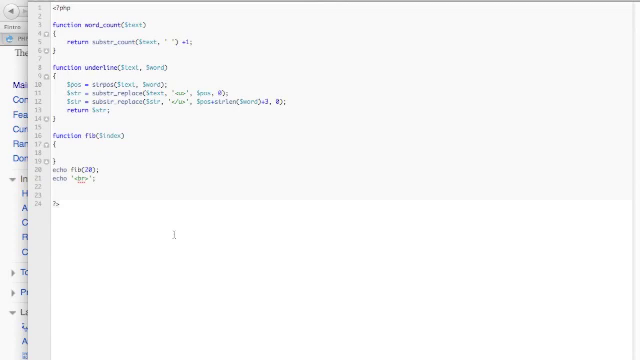
Add the base case if($index == 0) return 0; with an else branch inside fib.
text(if($))
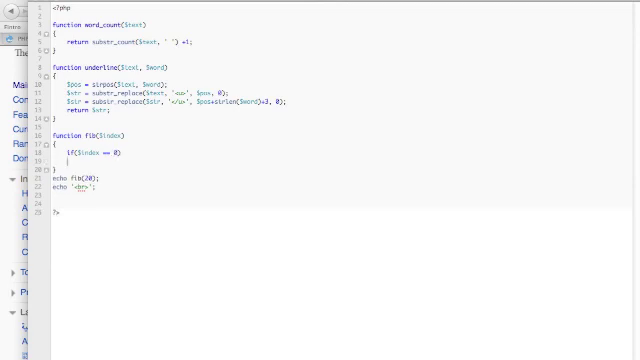
text(return 0;)
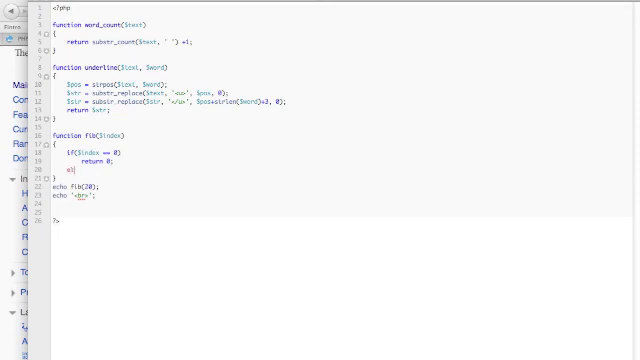
text(else ...)
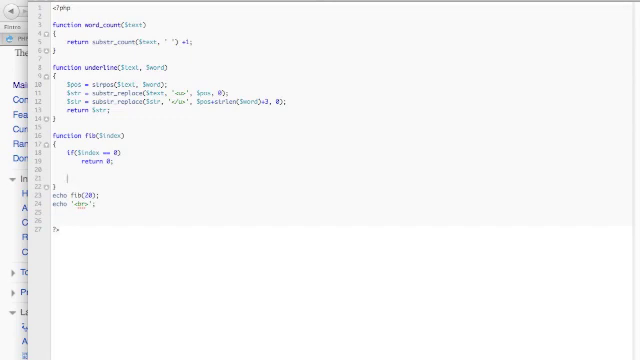
Add if($index == 1) return 1; and otherwise return fib($index-1) + fib($index-2).
text(if()
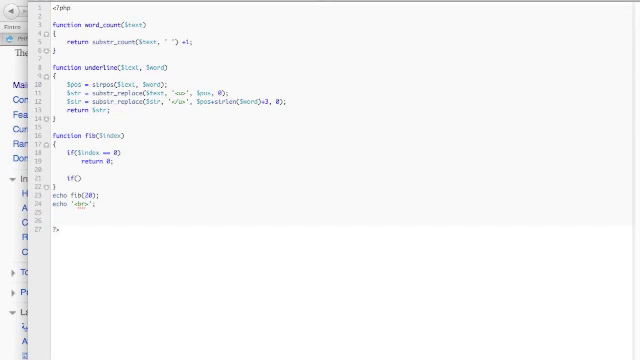
text($index == 1)
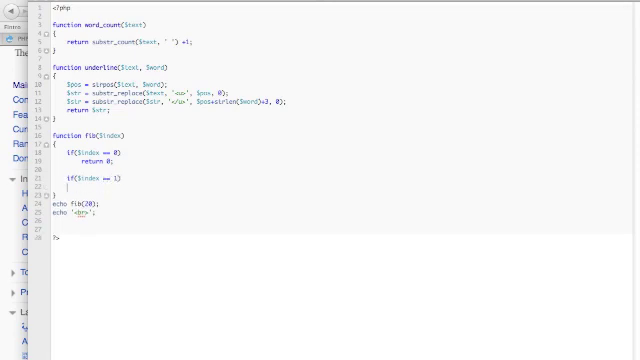
text(ret)
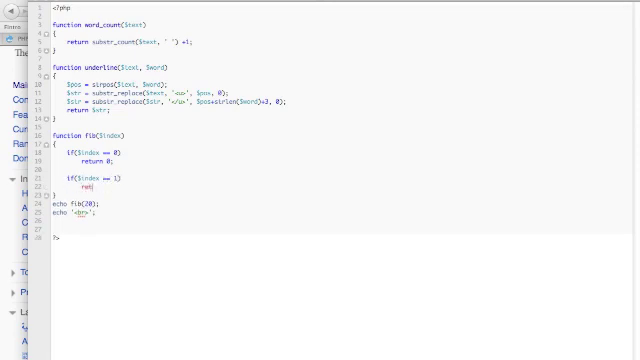
text(urn 1;)
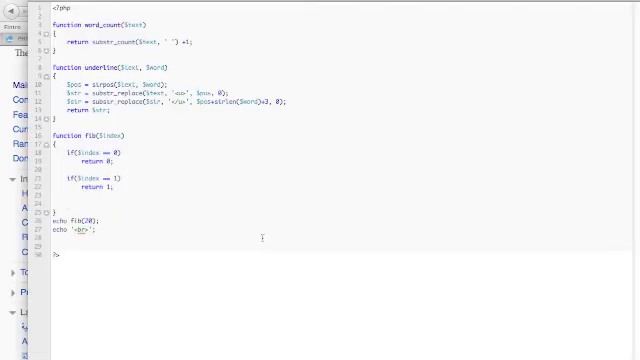
text(re)
text(1)
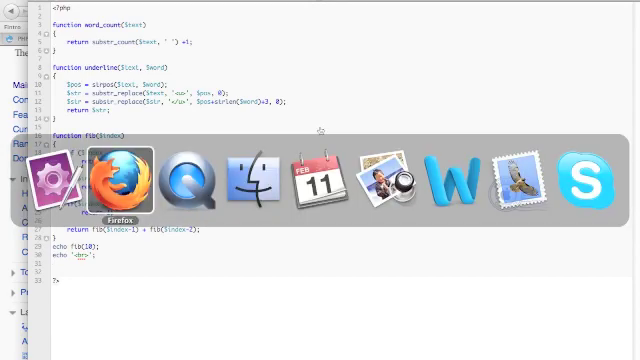
click(116, 184)
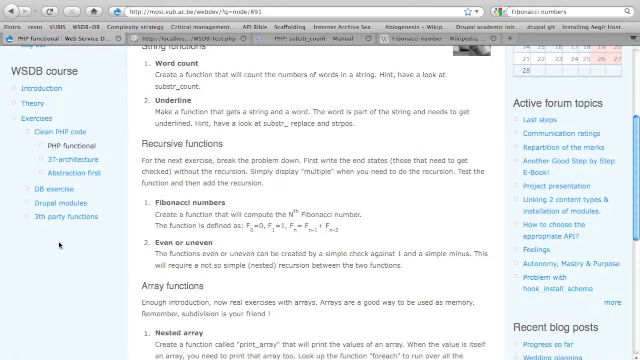
Scroll the WSDB course page down to the Recursive functions exercises.
scroll(down, 3)
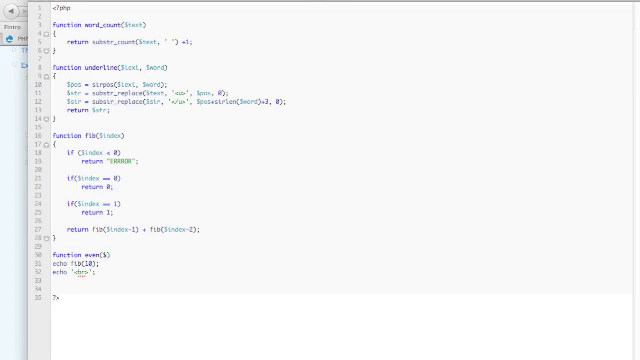
Start function even($x) with a modulo-2 check returning 'false' for the first base case.
text(numb)
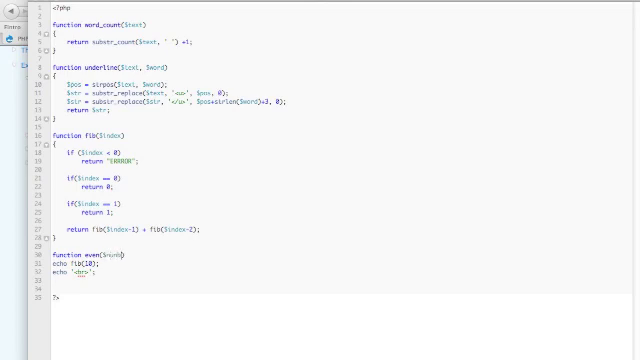
key(BackSpace)
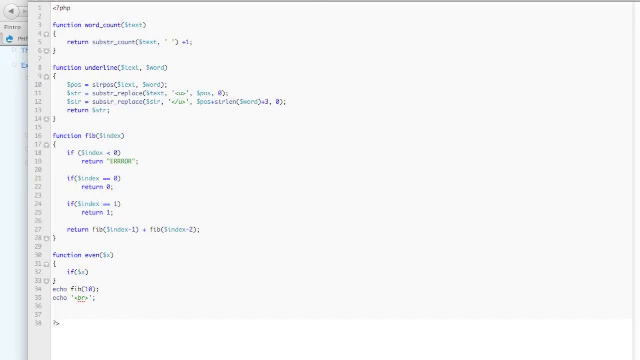
text(%)
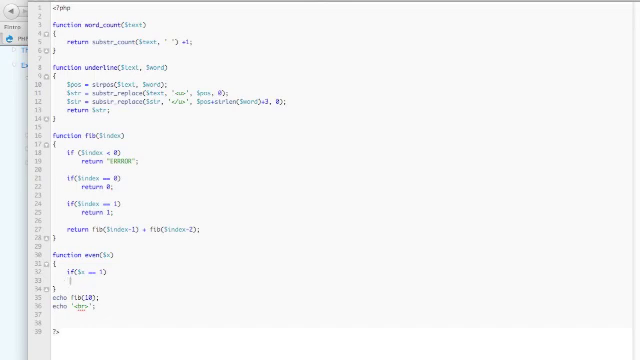
text(return 'false';)
text(if($x)
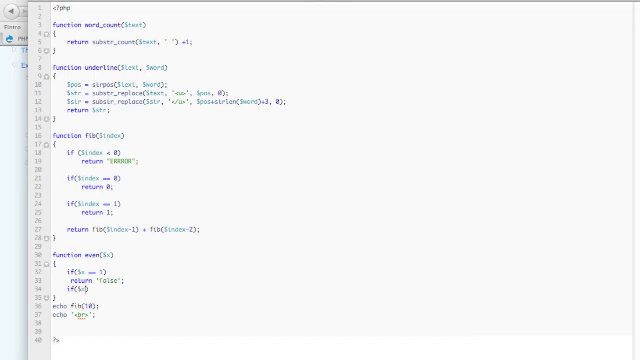
text(2)
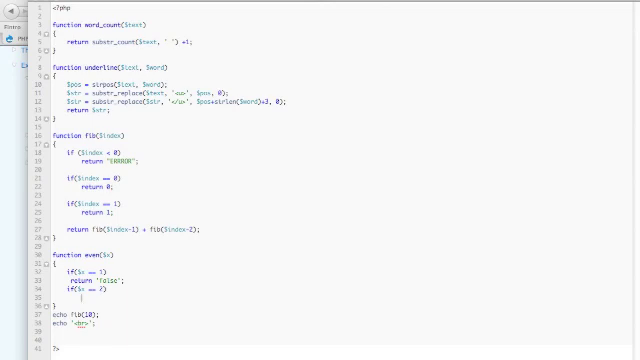
Return 'true' for the second base case and otherwise return uneven($x-1).
text(return)
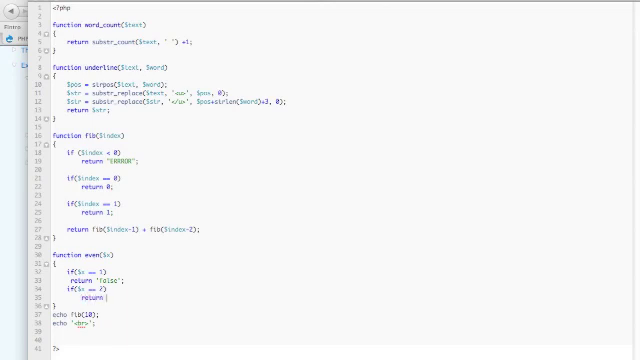
text('true';)
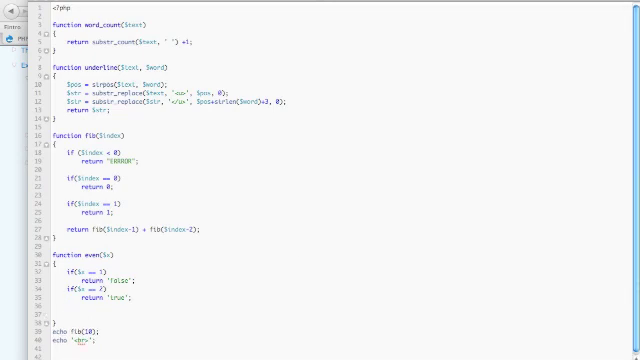
text(return uneven($x-1);)
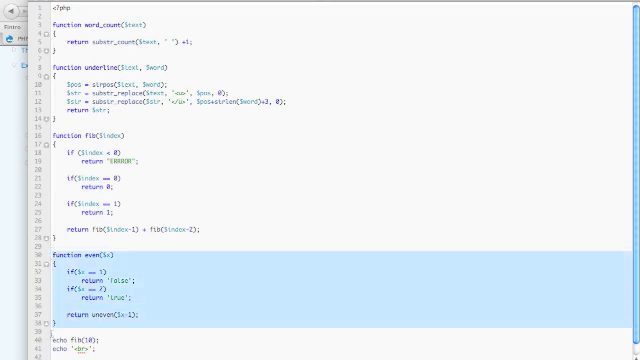
Paste even as uneven($x) calling even($x-1), and change the test echo to even(7).
scroll(down, 3)
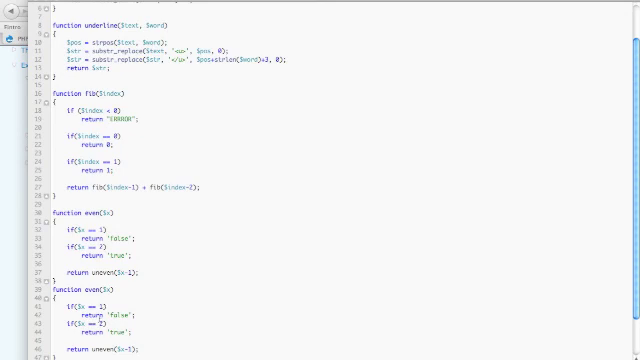
scroll(down, 3)
text(2)
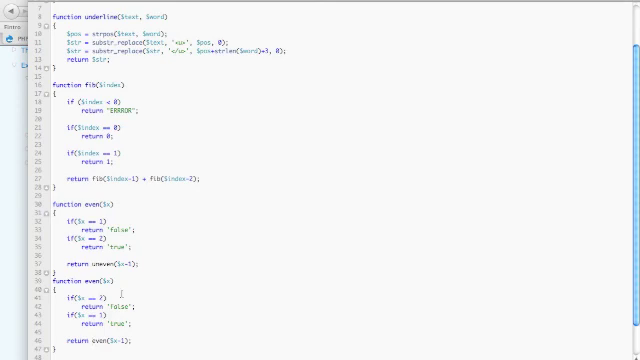
scroll(down, 3)
text(un)
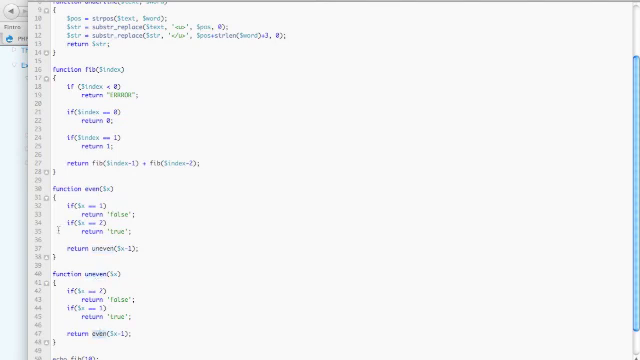
scroll(down, 3)
text(even)
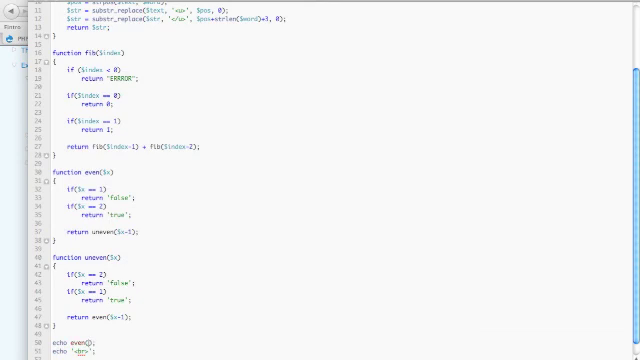
text(7)
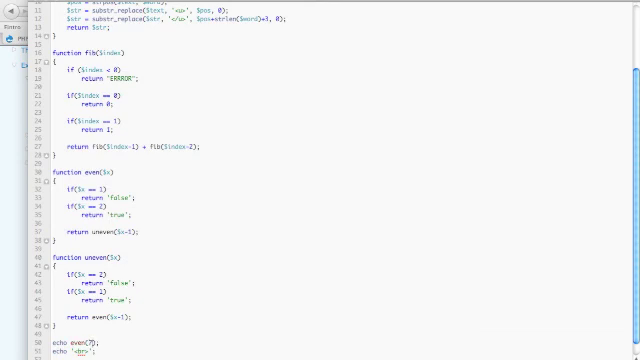